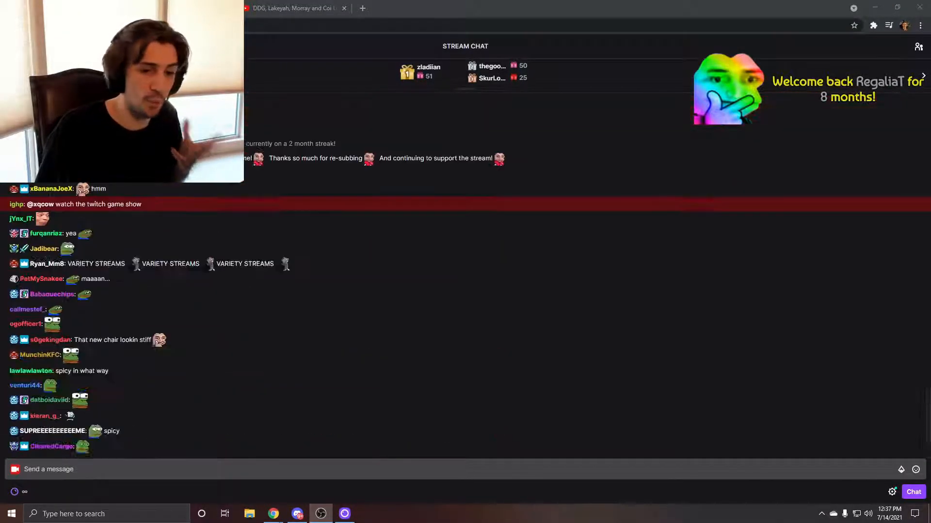
scroll(down, 3)
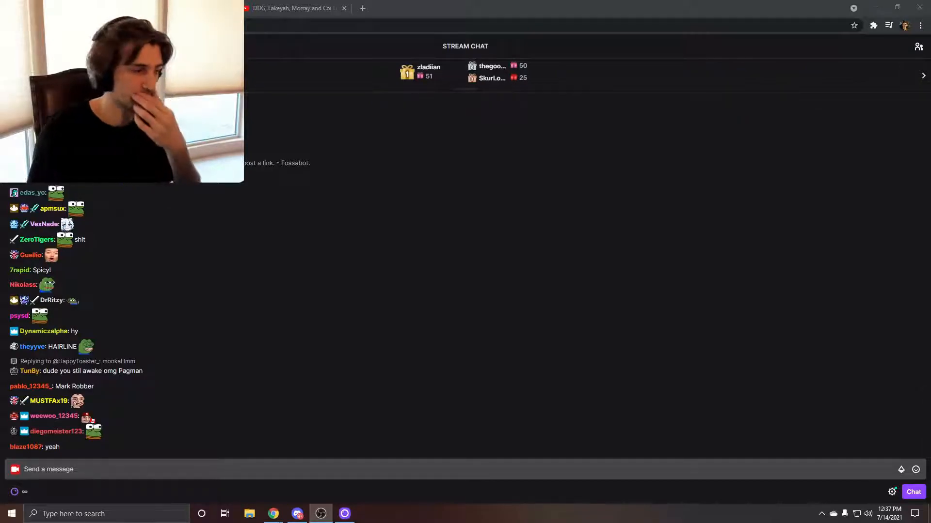